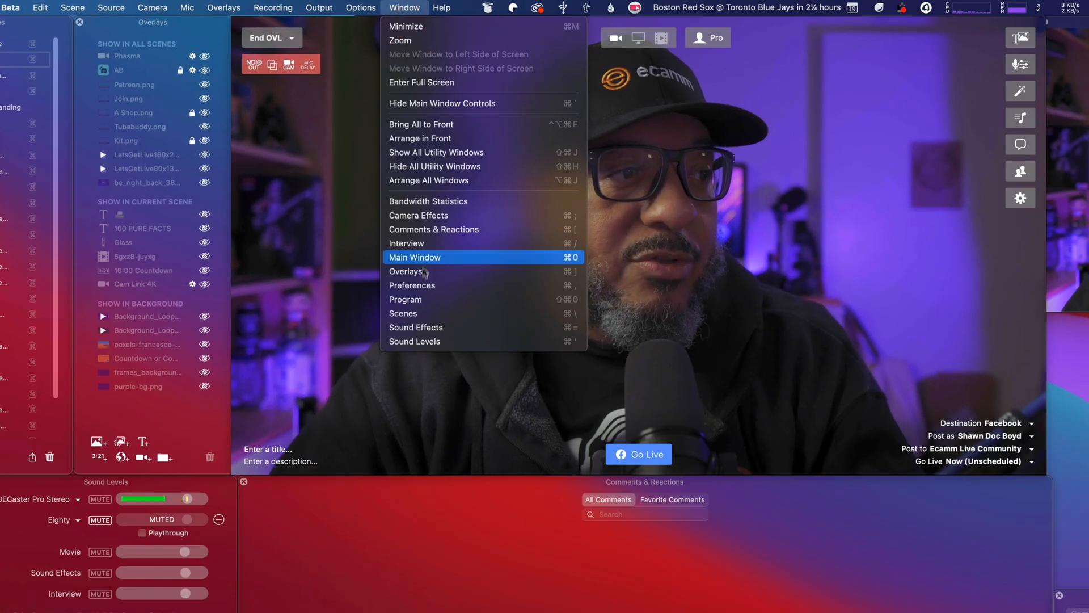
mouse_move(413, 298)
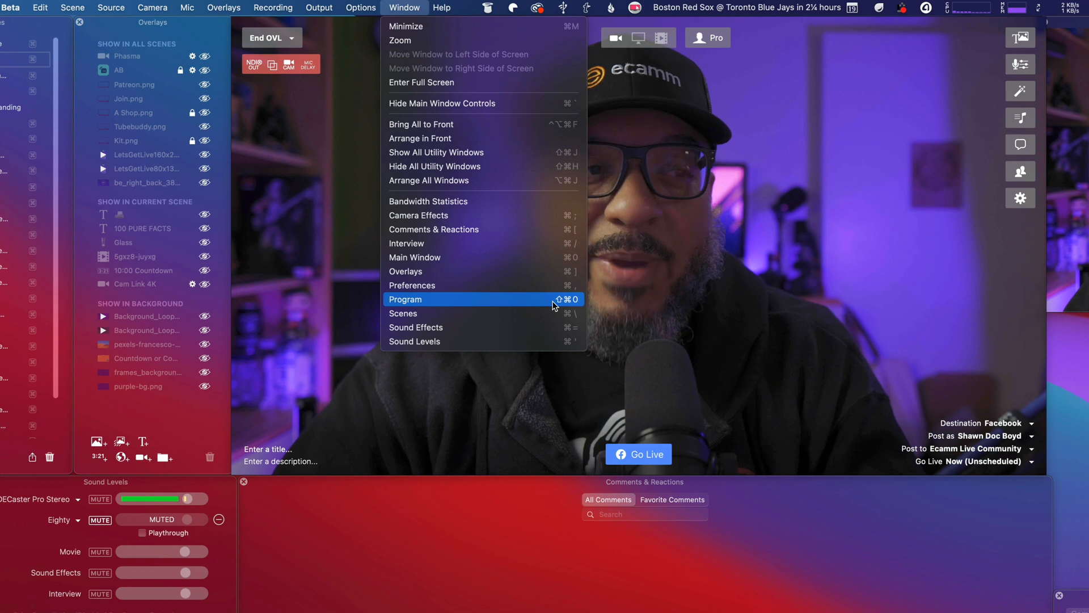
- Show the Program window displaying Ecamm Live's actual outgoing output
click(406, 300)
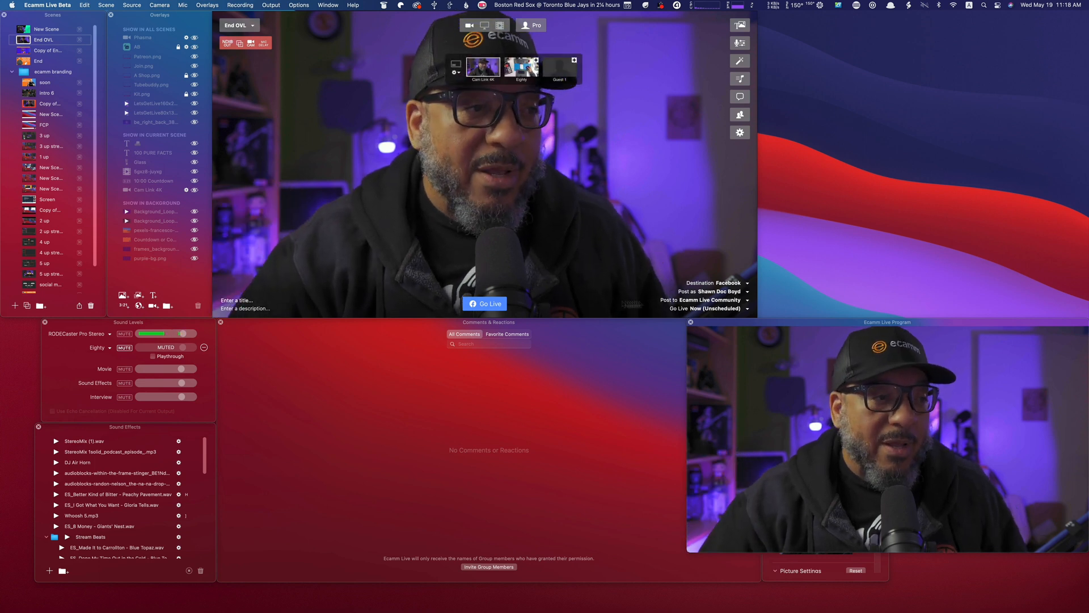
- Switch the Destination from Facebook streaming to Record Only
click(729, 283)
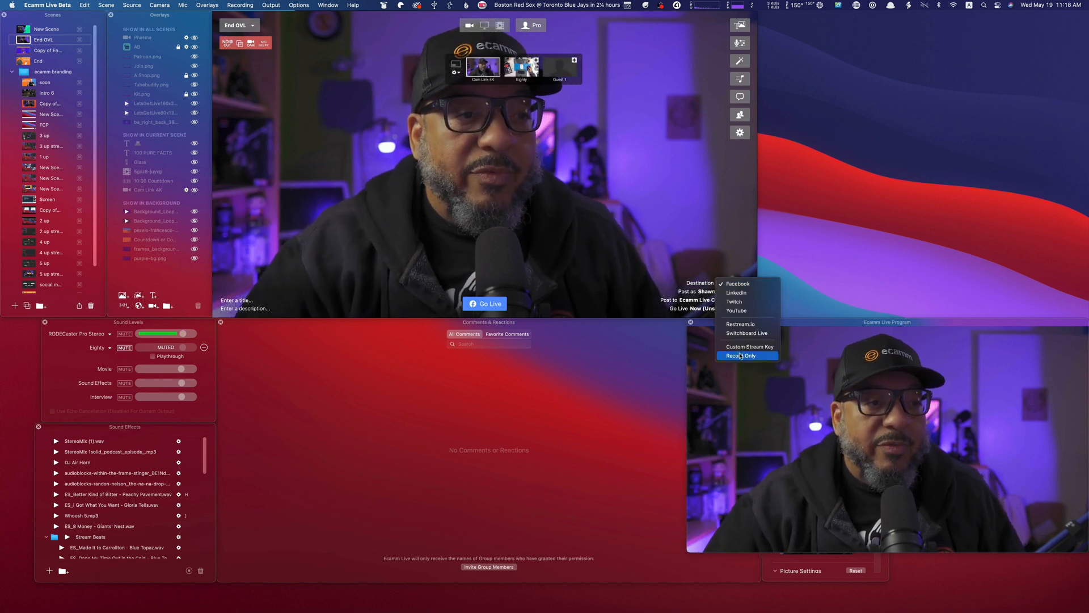
click(743, 356)
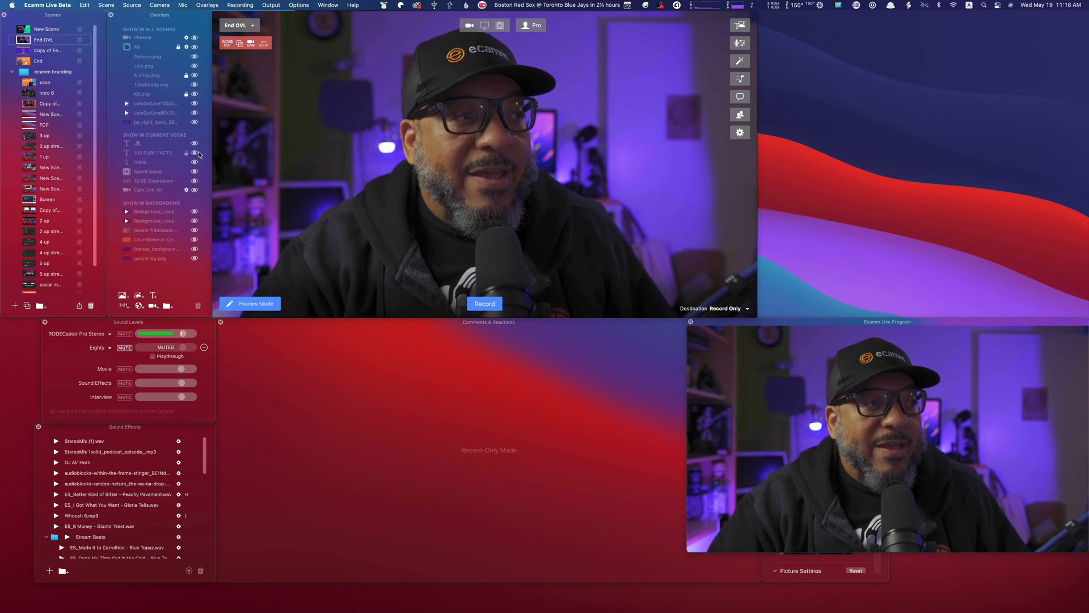
- Make the 100 PURE FACTS lower-third visible in preview and Program output
click(197, 152)
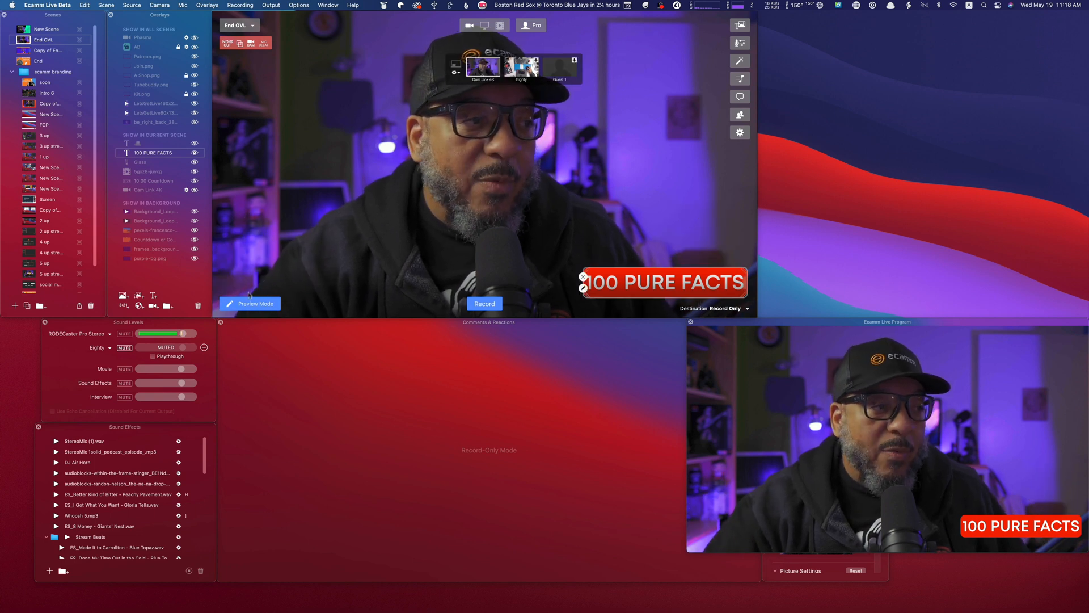
- In Preview Mode, hide 100 PURE FACTS and show the fax emoji overlay instead
click(254, 304)
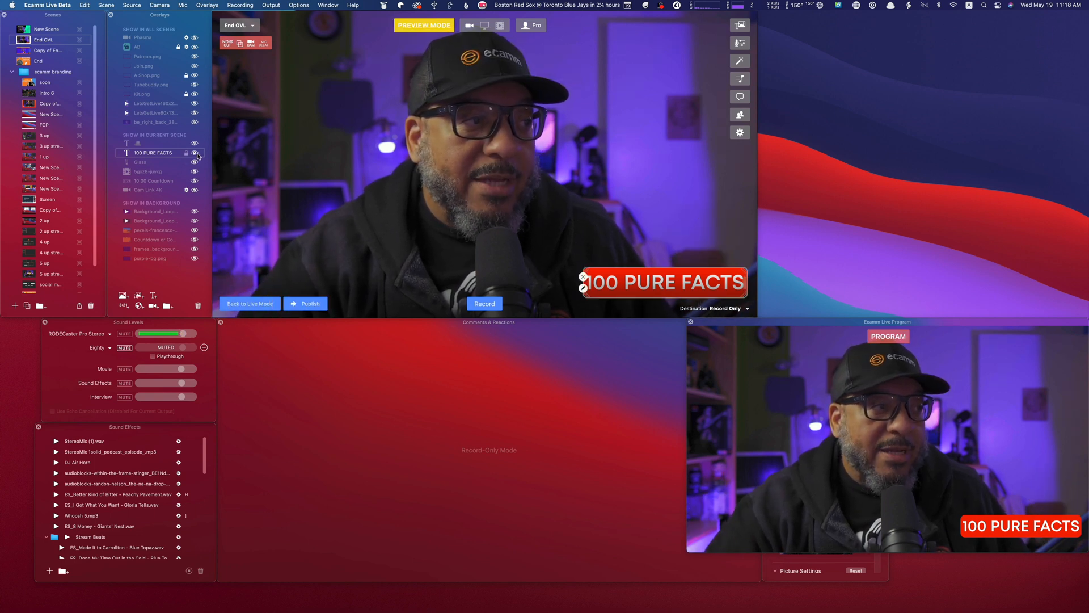
click(206, 152)
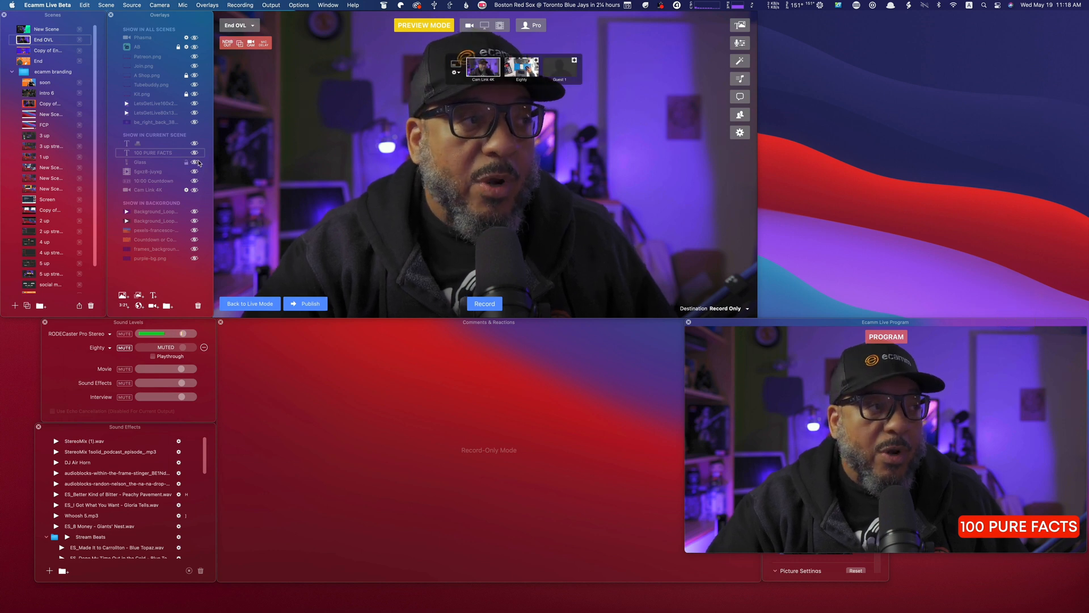
click(197, 153)
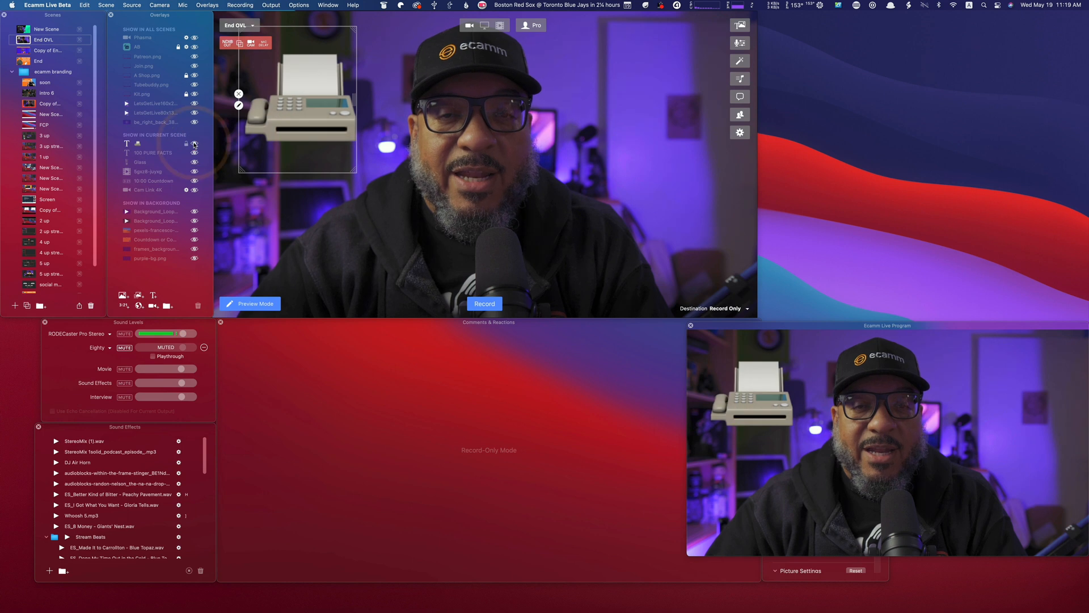
- Hide the fax image and play the Sgxz8-juyxg like/subscribe/share animation in preview
click(194, 144)
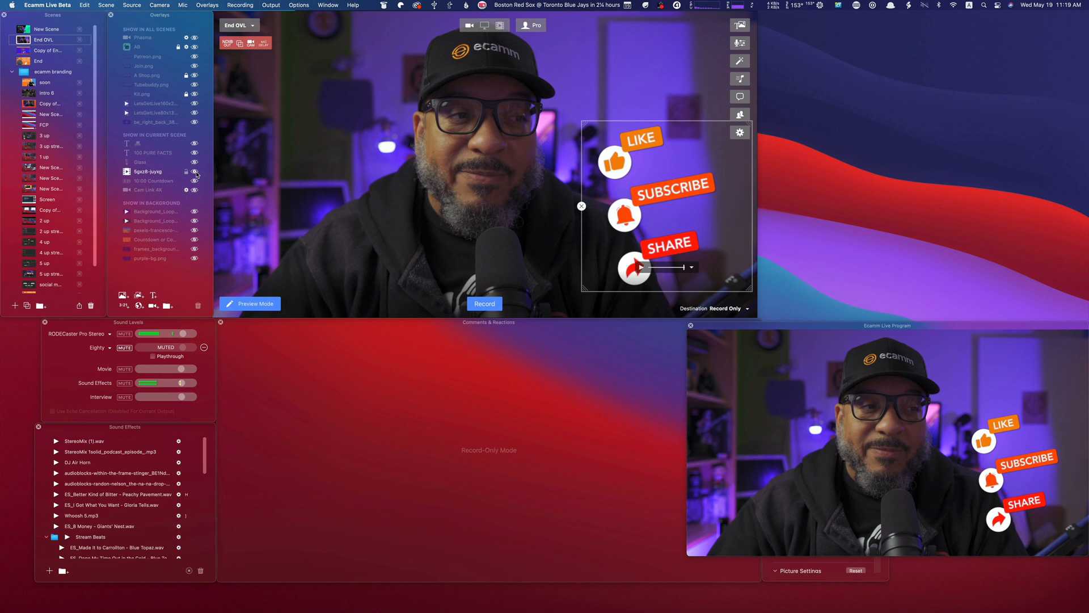
click(248, 304)
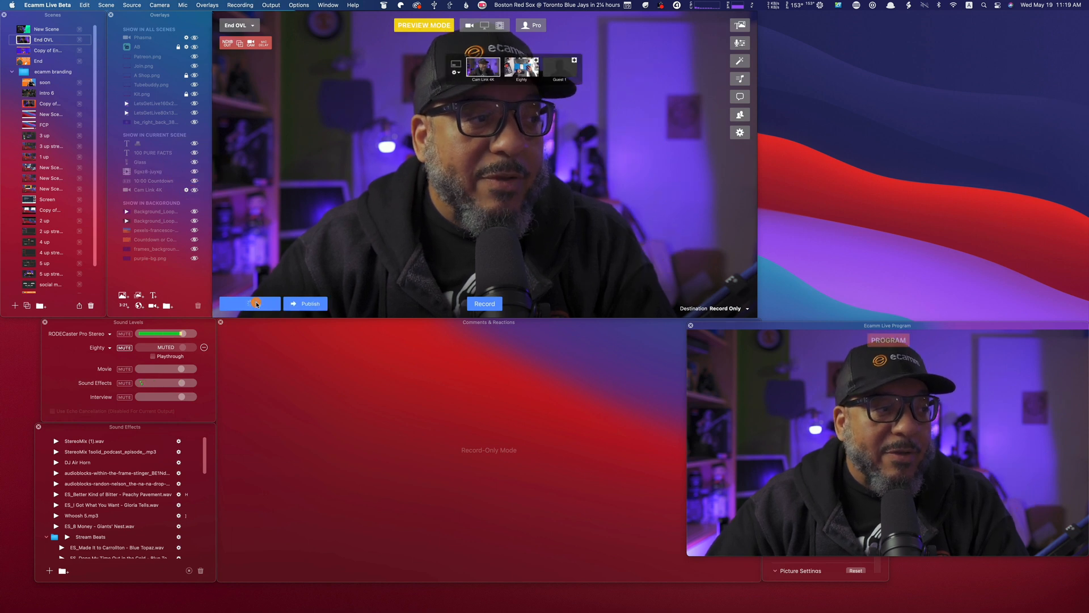
click(248, 304)
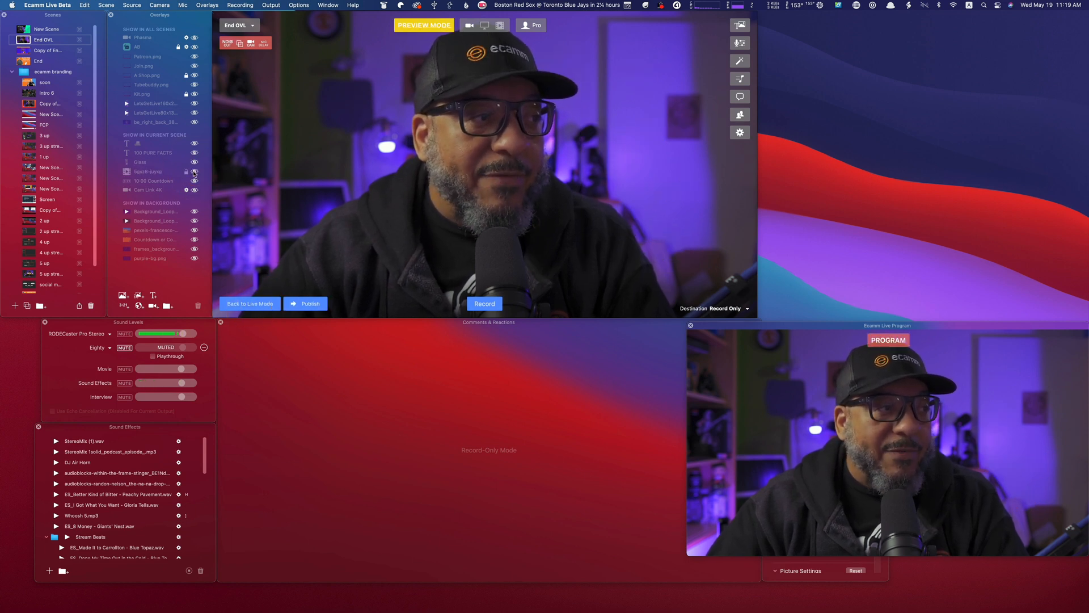
click(194, 171)
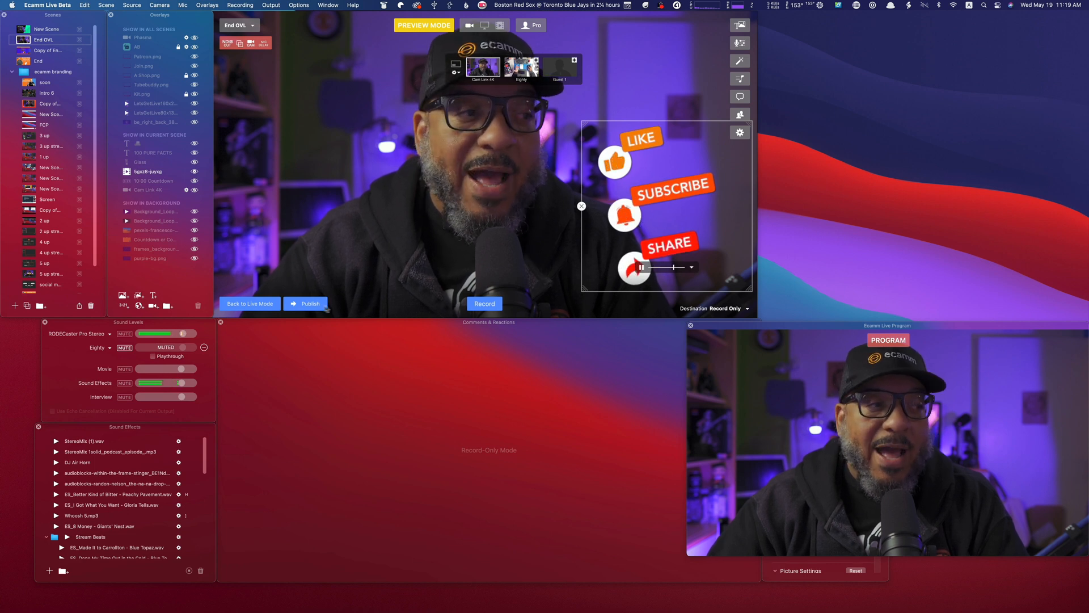
- Publish the staged animation to the Program output
click(306, 304)
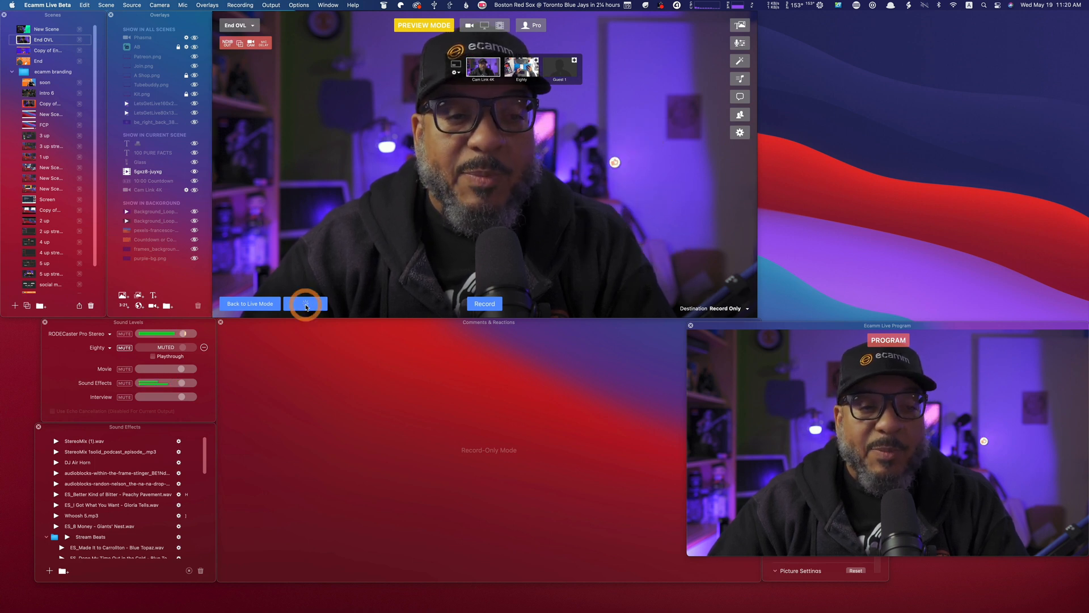
click(305, 304)
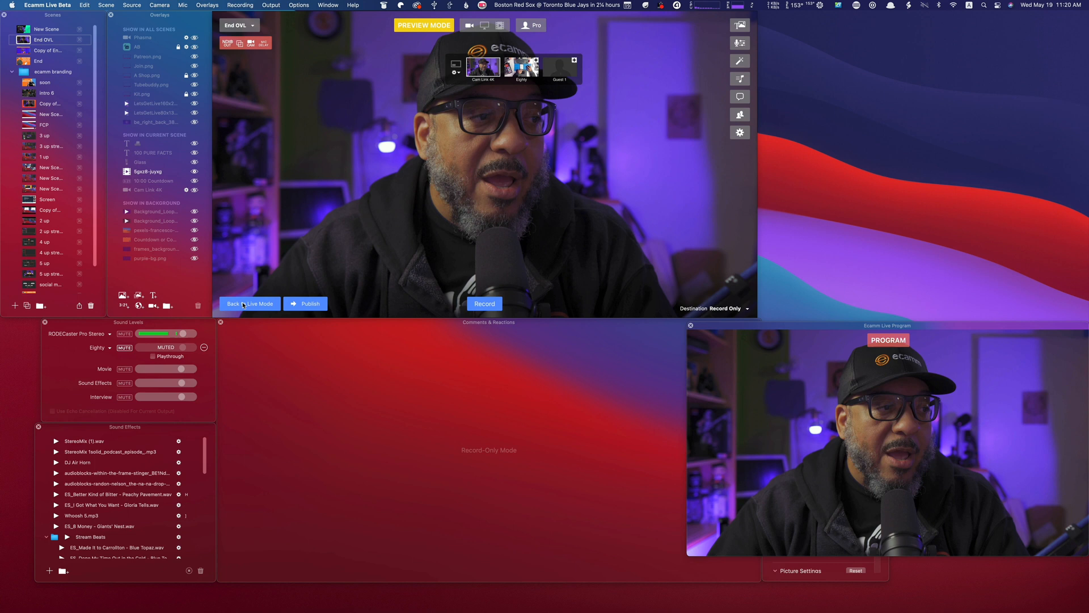
- Return to Live Mode, then re-enter Preview Mode to stage the Copy of End OVL website scene
click(248, 304)
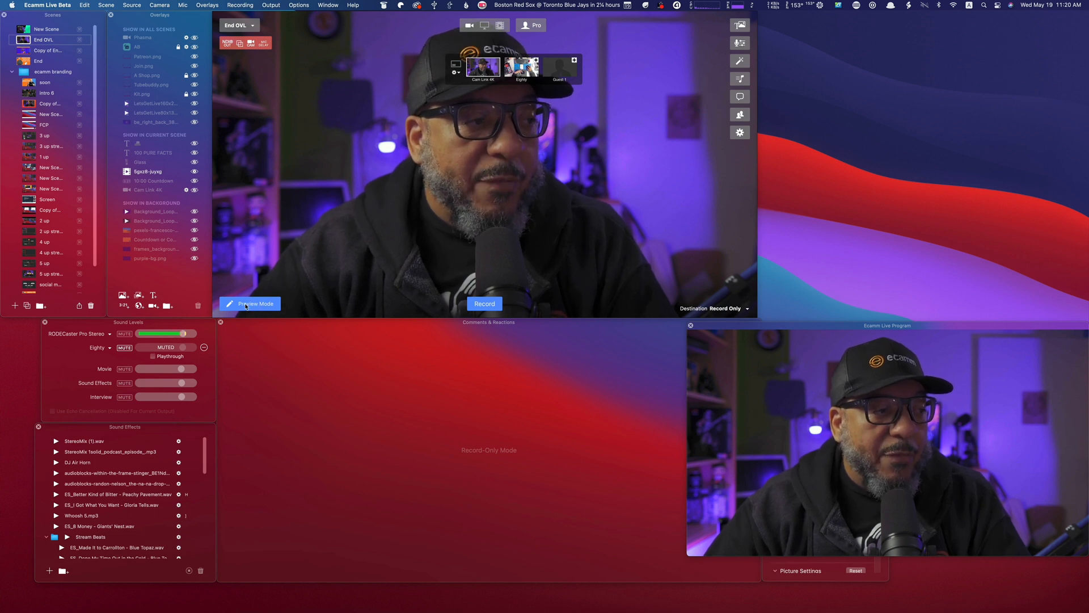
click(254, 305)
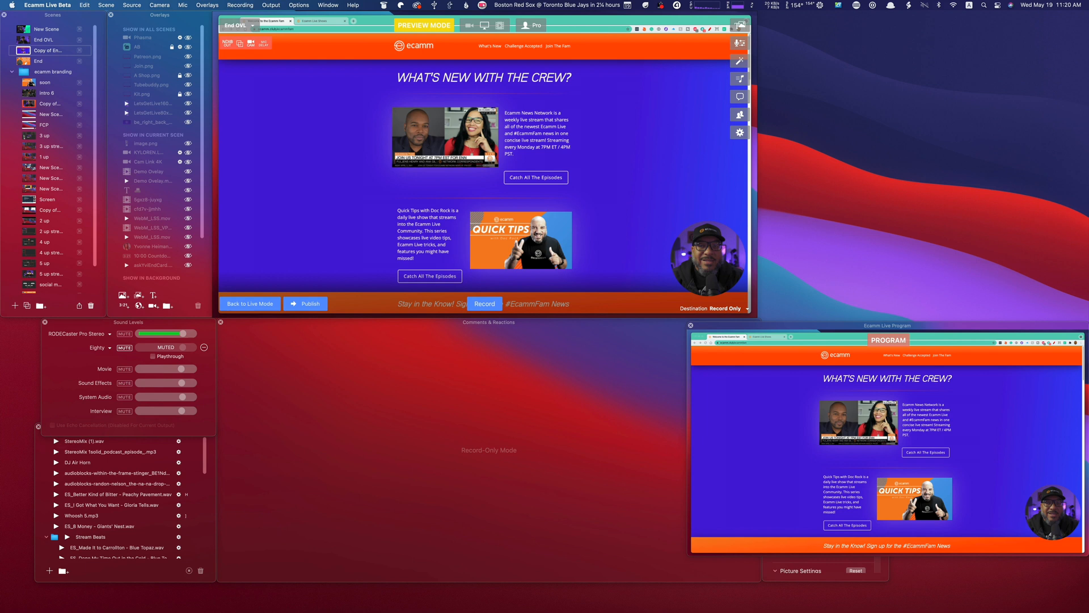
- Scroll down the shared website in preview, then leave Preview Mode for the End OVL camera scene
click(484, 25)
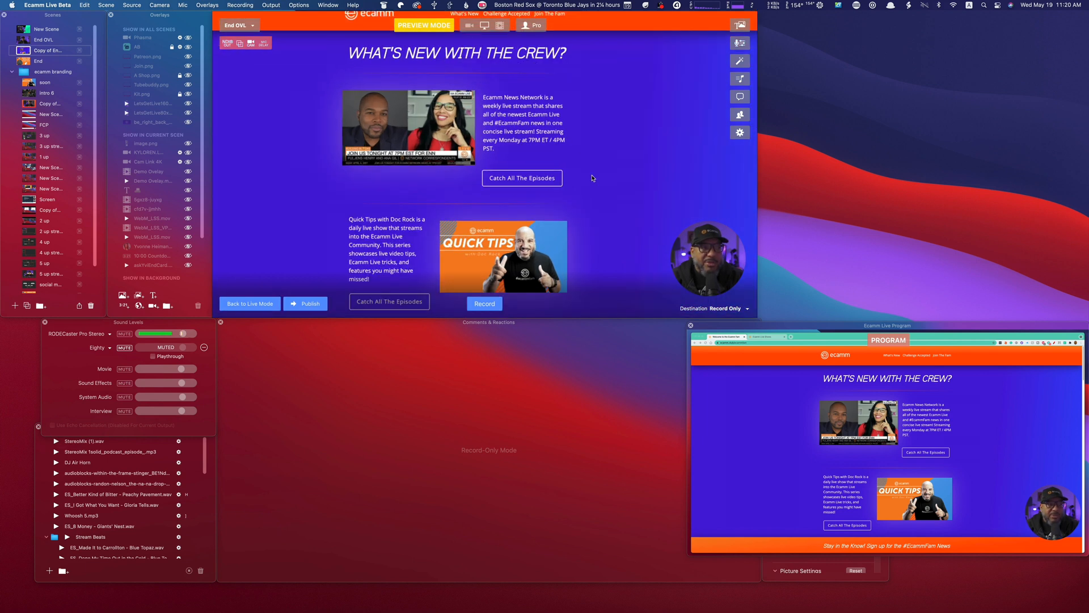
click(309, 304)
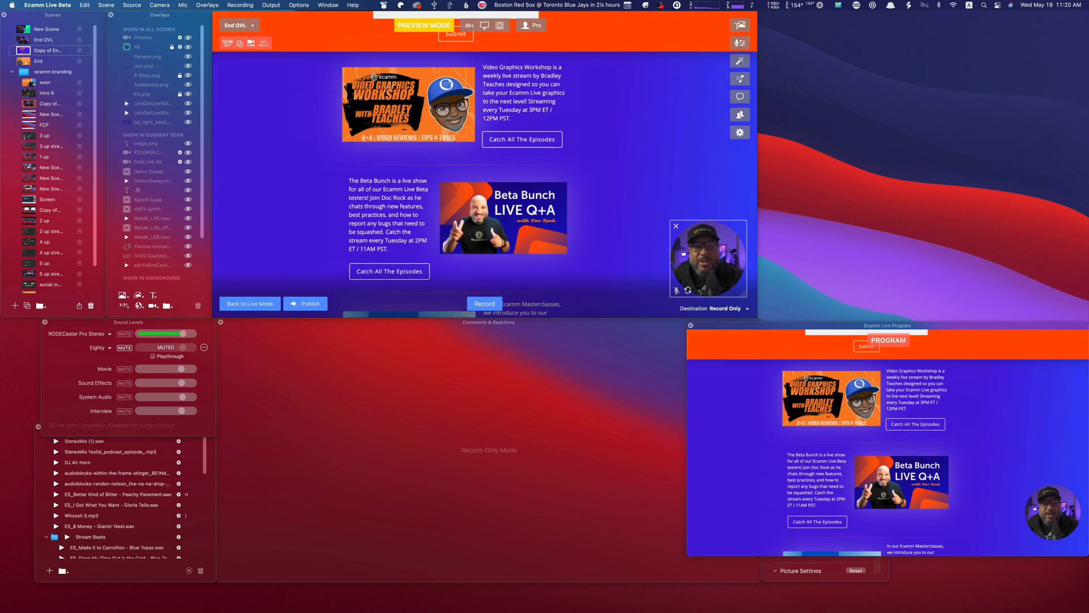
scroll(down, 3)
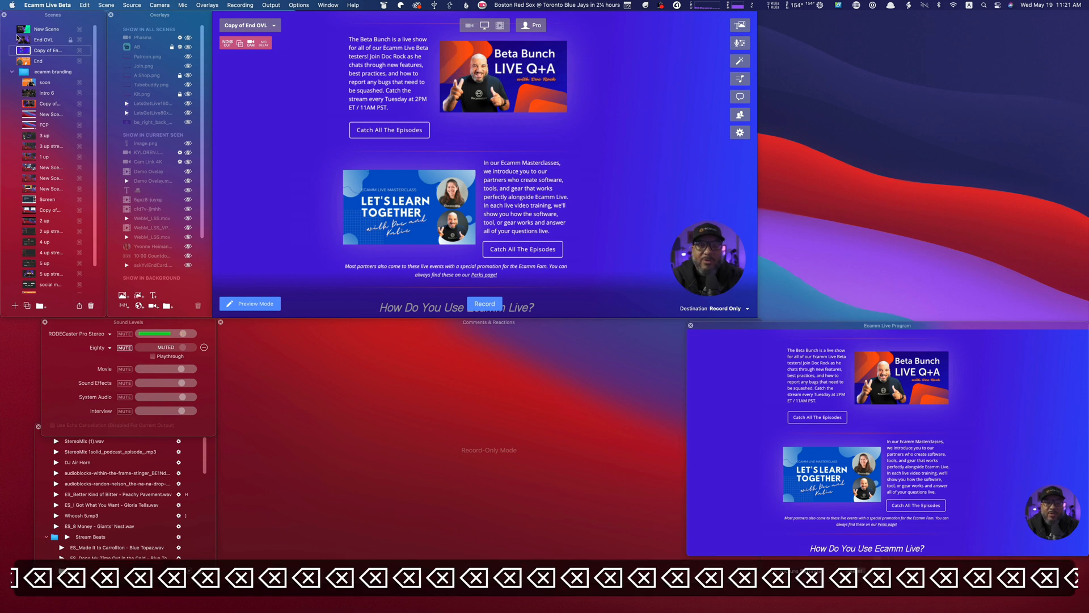
click(43, 39)
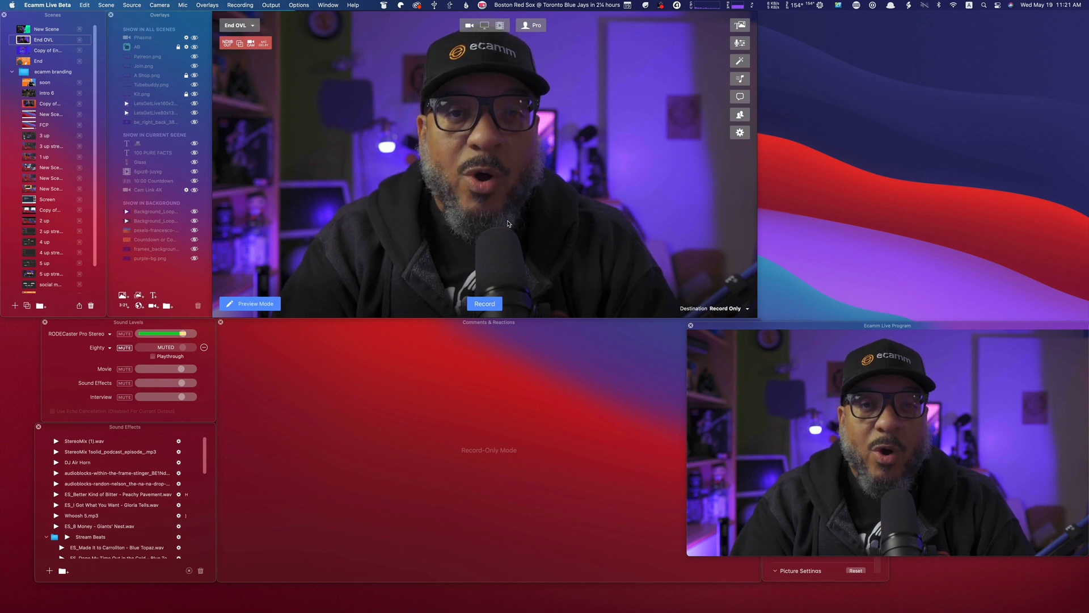
click(250, 304)
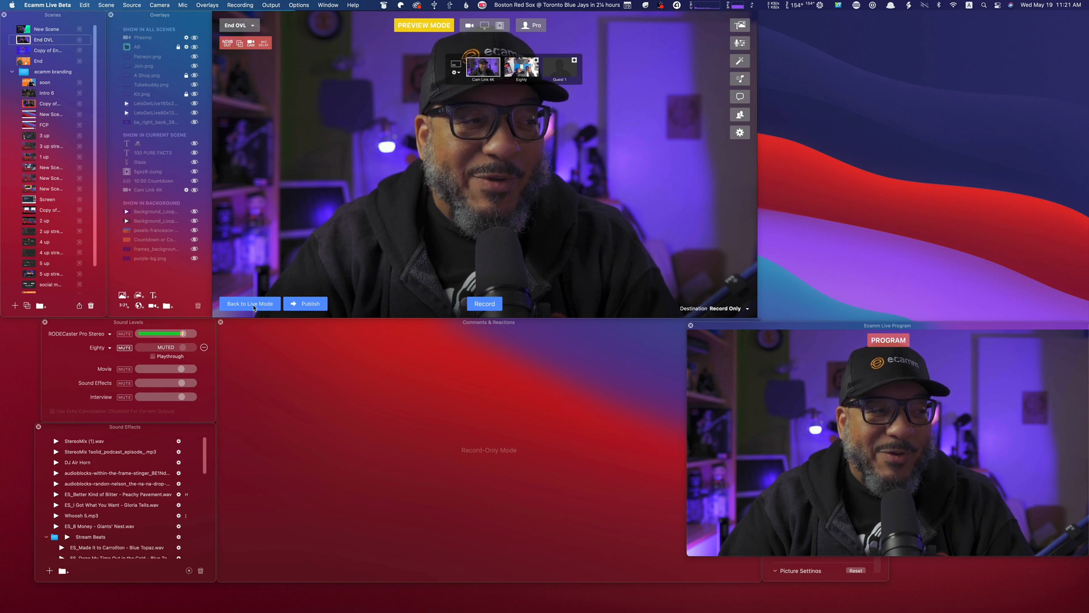
click(249, 304)
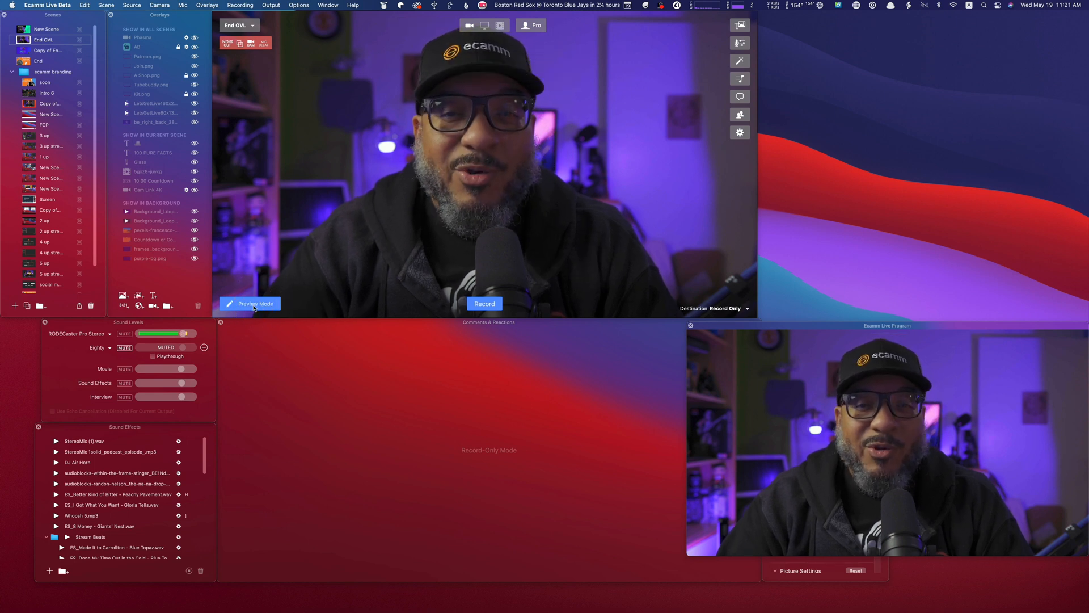